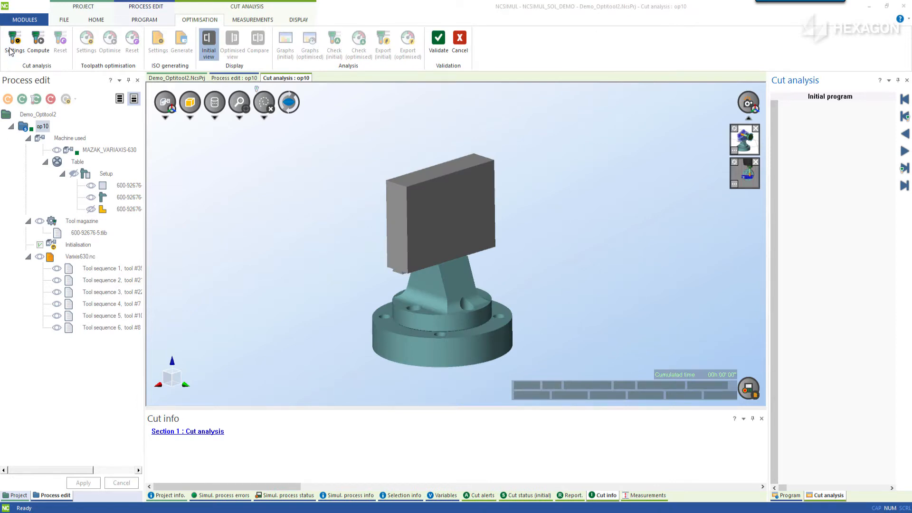
Step: Open the cut analysis settings, review the tool sequences, and choose the stock material type
left_click(14, 41)
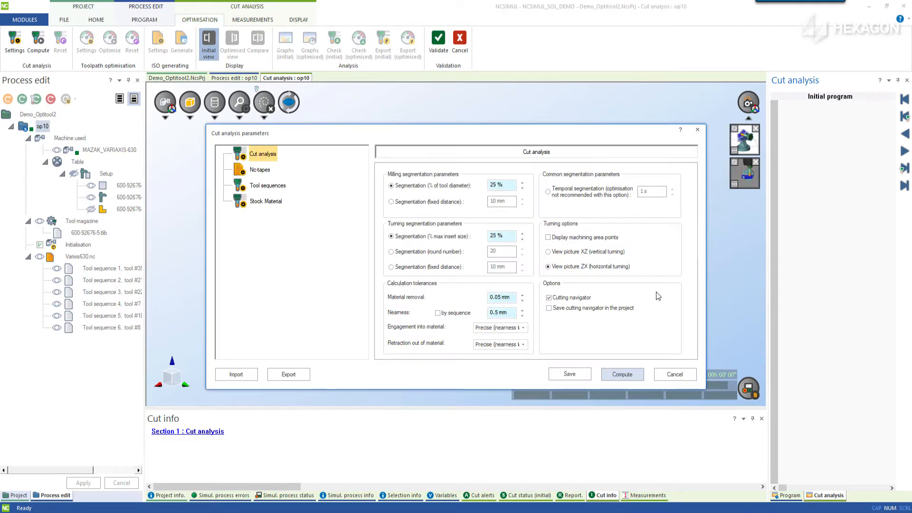
left_click(267, 185)
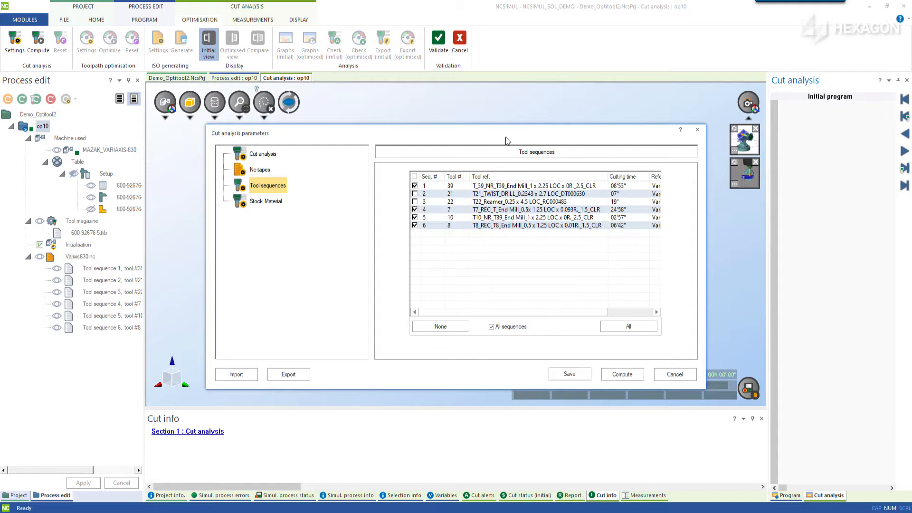
left_click(266, 200)
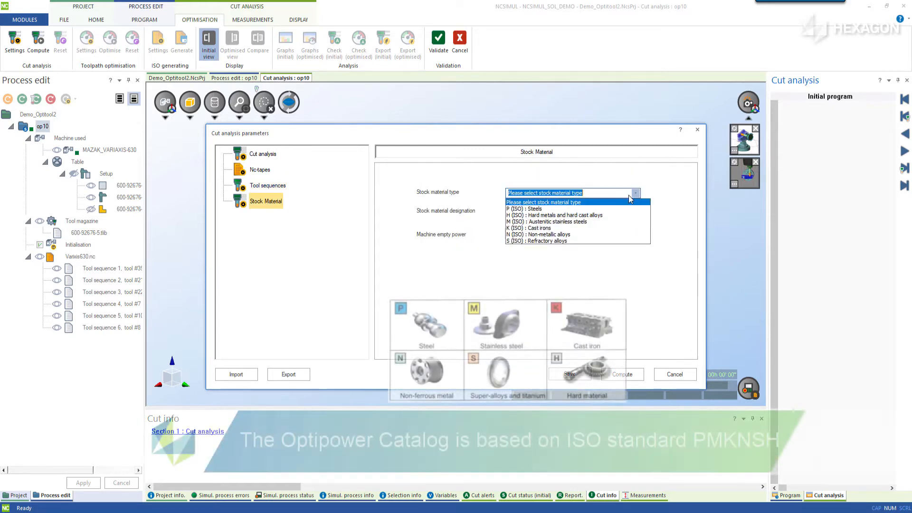
left_click(537, 233)
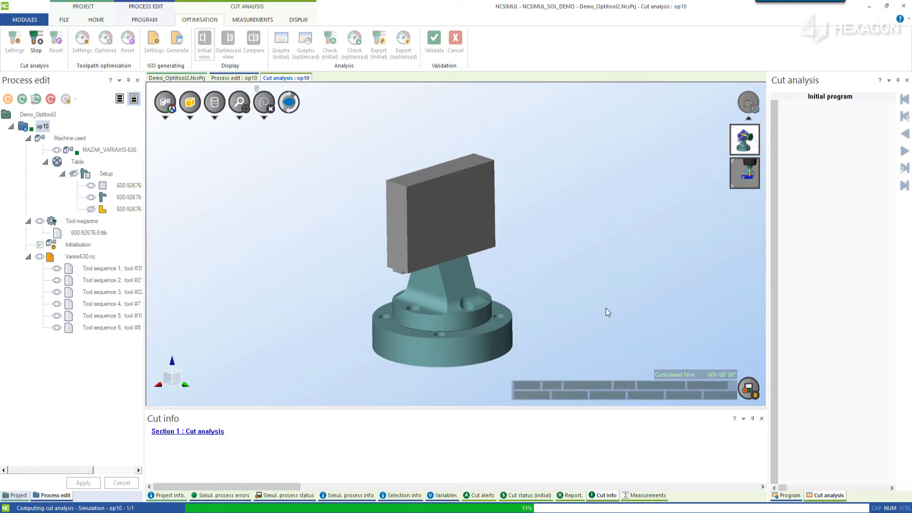
mouse_move(618, 357)
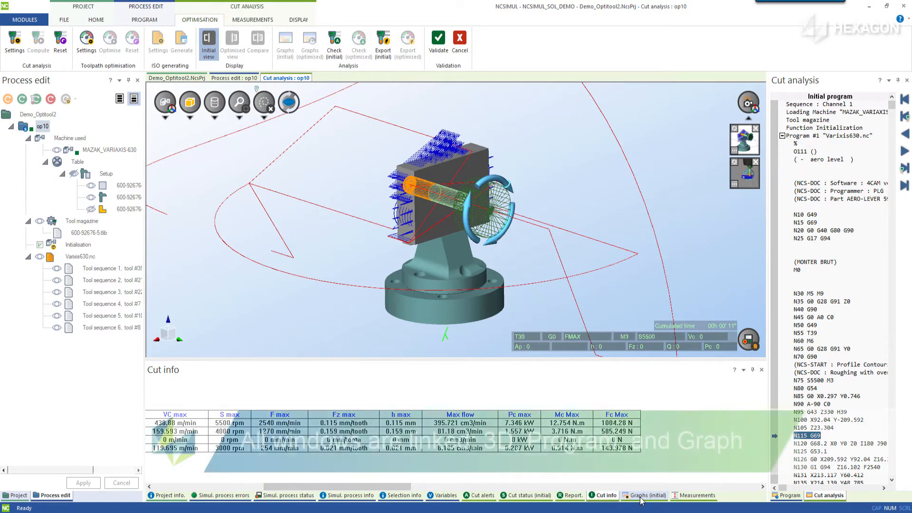
Step: Display the initial cutting power graph once the op10 analysis finishes
left_click(645, 494)
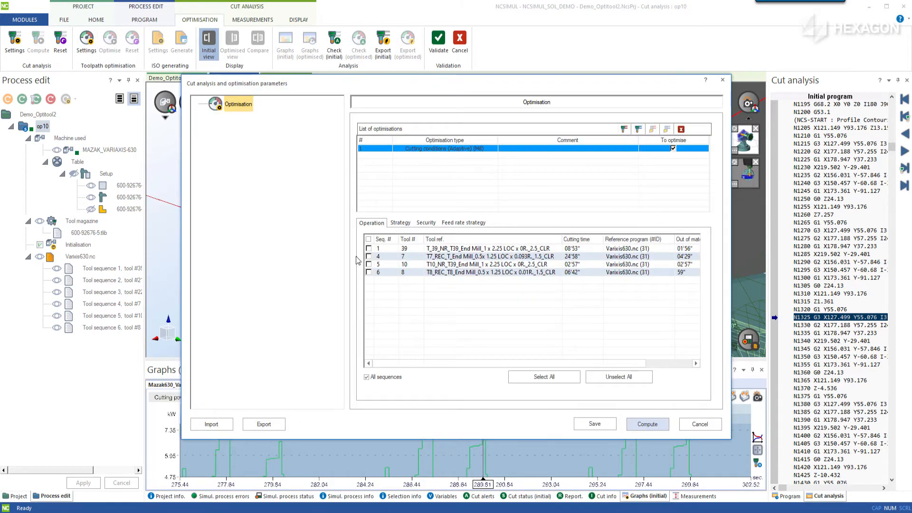
Step: Apply Adaptive strategy to sequence 1 with Pc optim 5 kW and Fz Min 0.06 mm/tooth
left_click(368, 249)
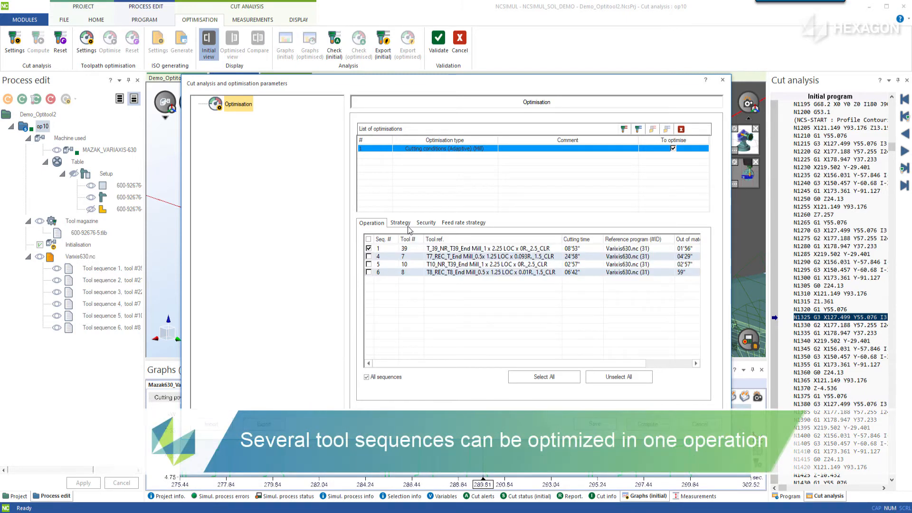
left_click(399, 222)
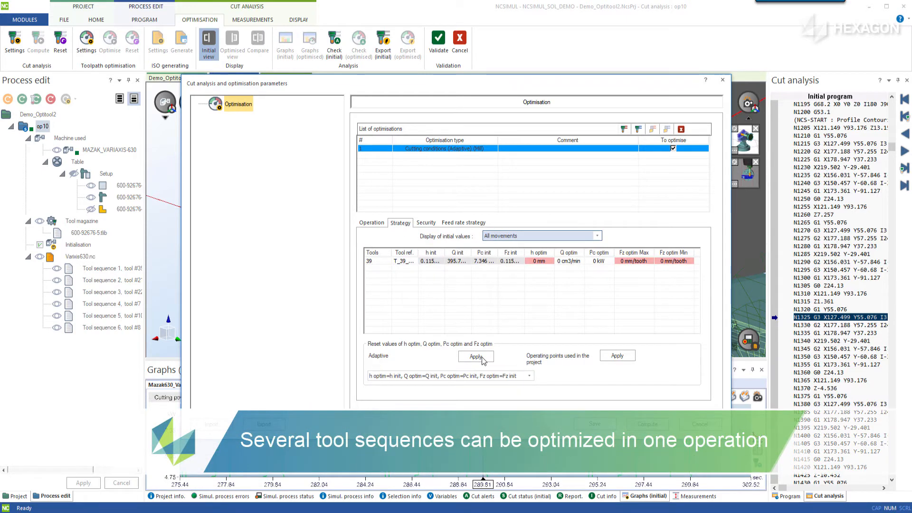
left_click(475, 355)
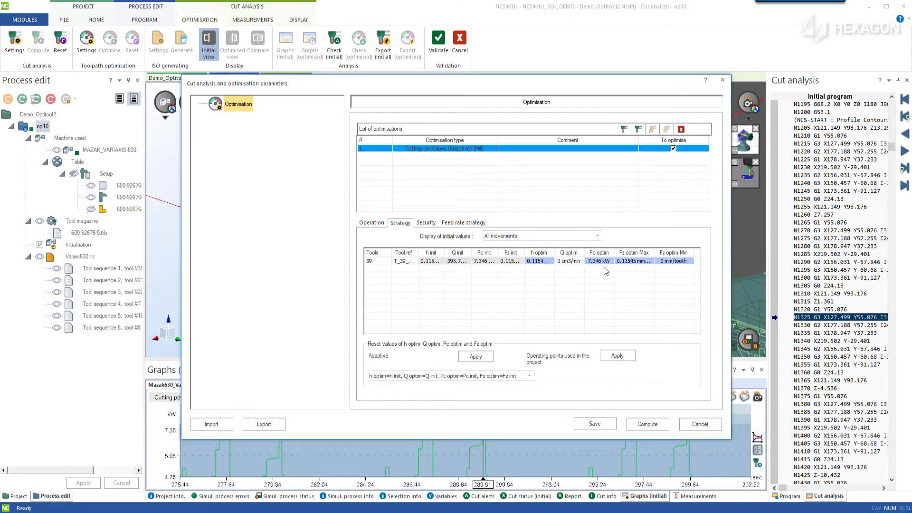
left_click(599, 261)
type("5")
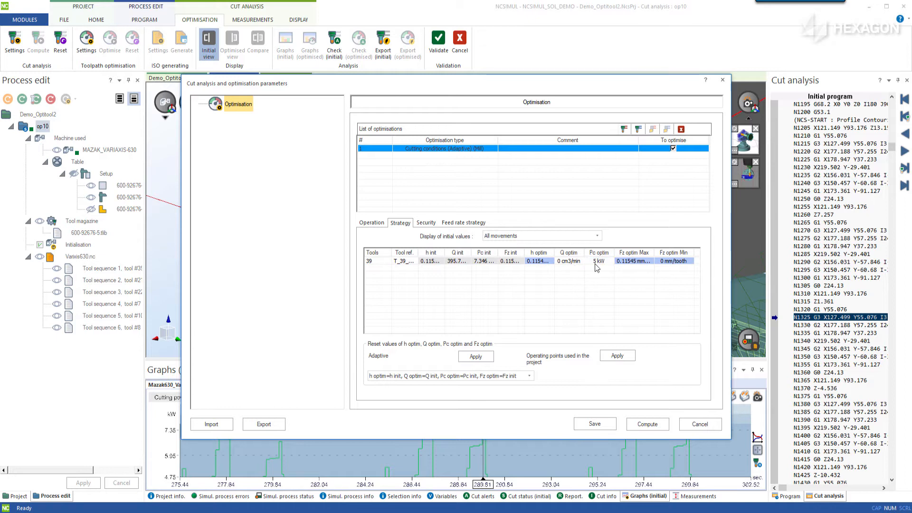
left_click(673, 261)
type(".06")
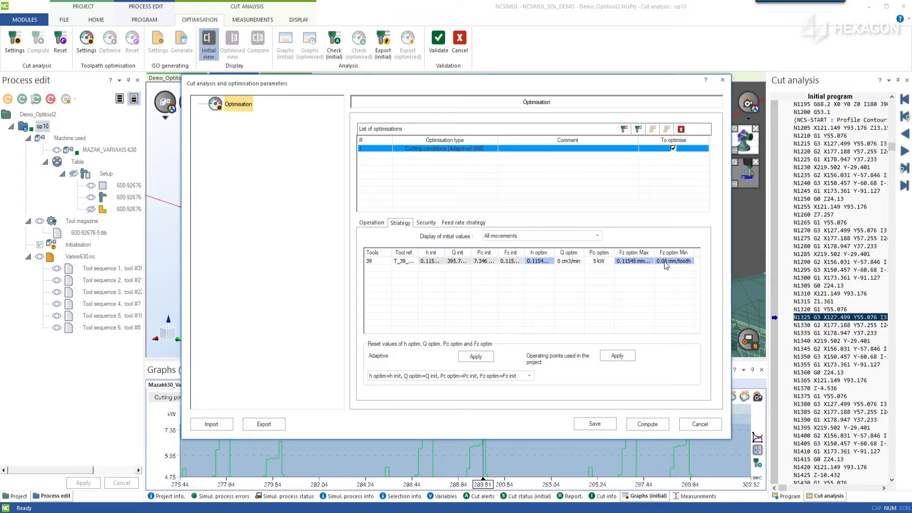
left_click(425, 222)
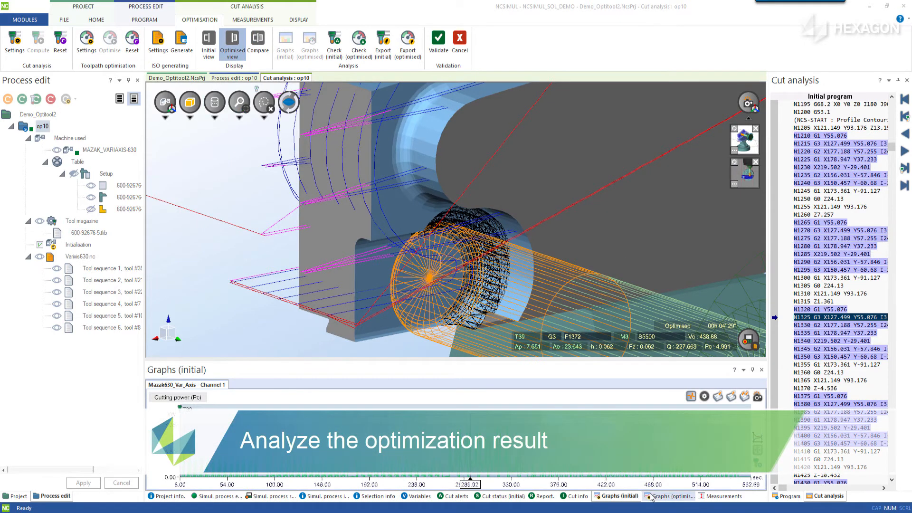
Step: Show the optimised feed rate graph for tool 39 beside the compared trajectories
left_click(667, 496)
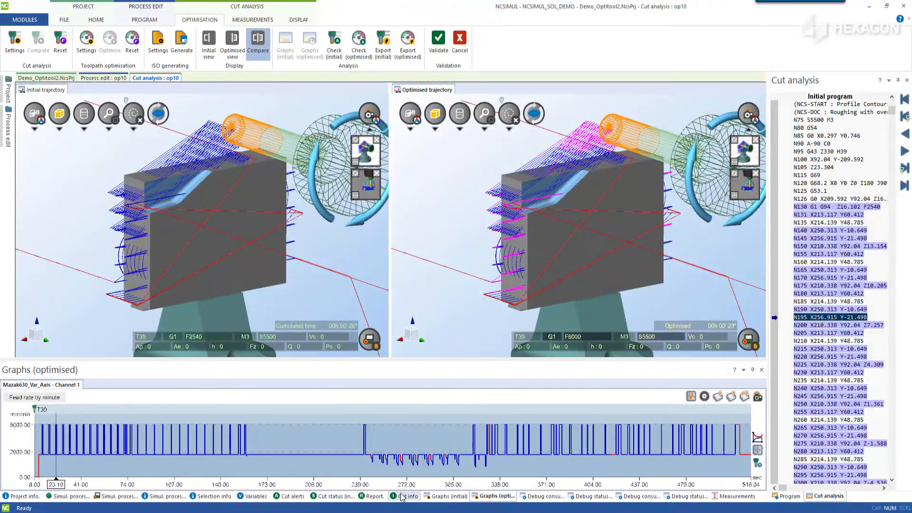
Step: Check initial versus optimised cut statistics, generate optimised G-code, and scroll the WinDiff changes
left_click(407, 496)
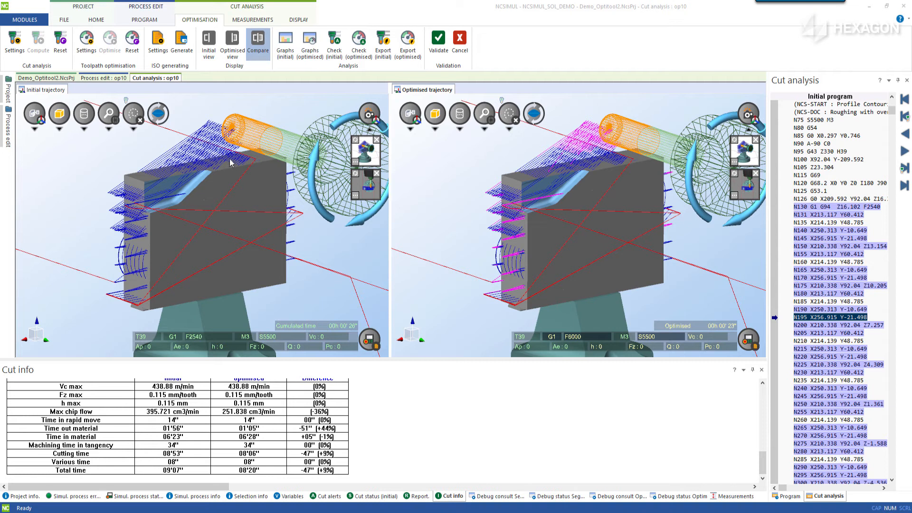
left_click(182, 41)
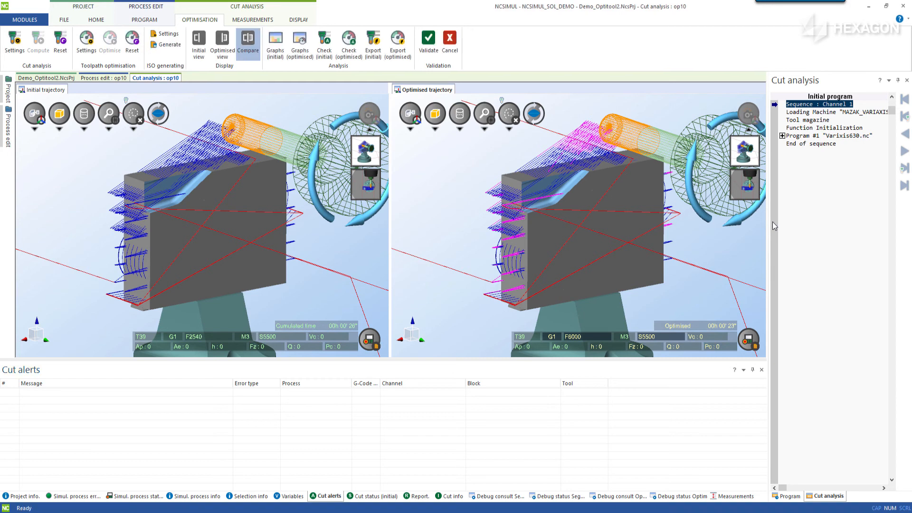
left_click(181, 41)
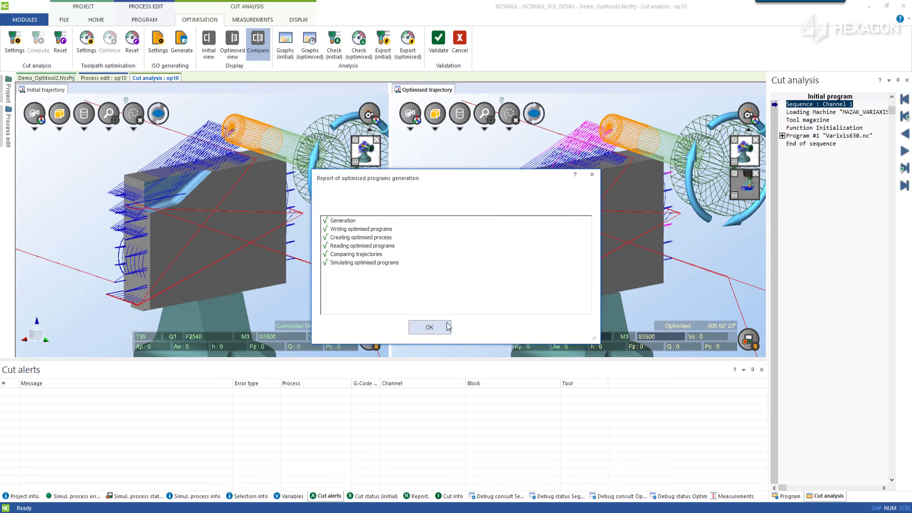
left_click(430, 326)
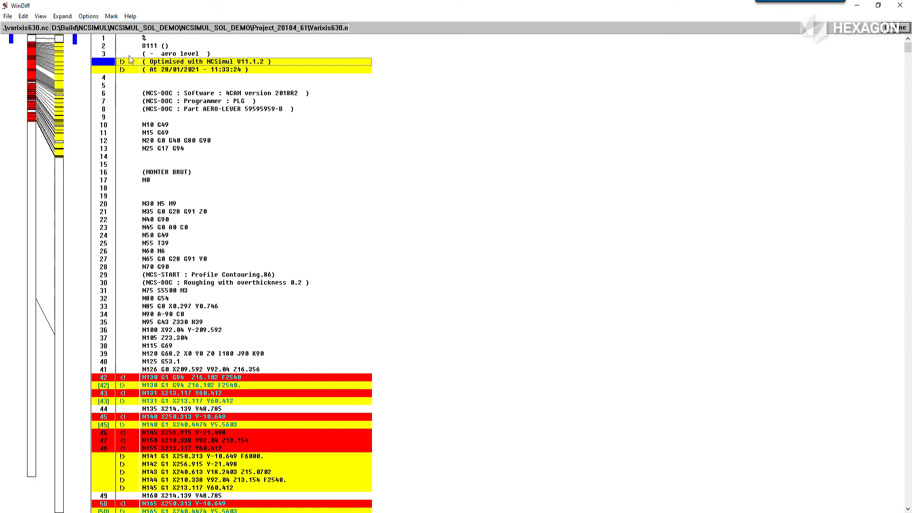
scroll("down", 3)
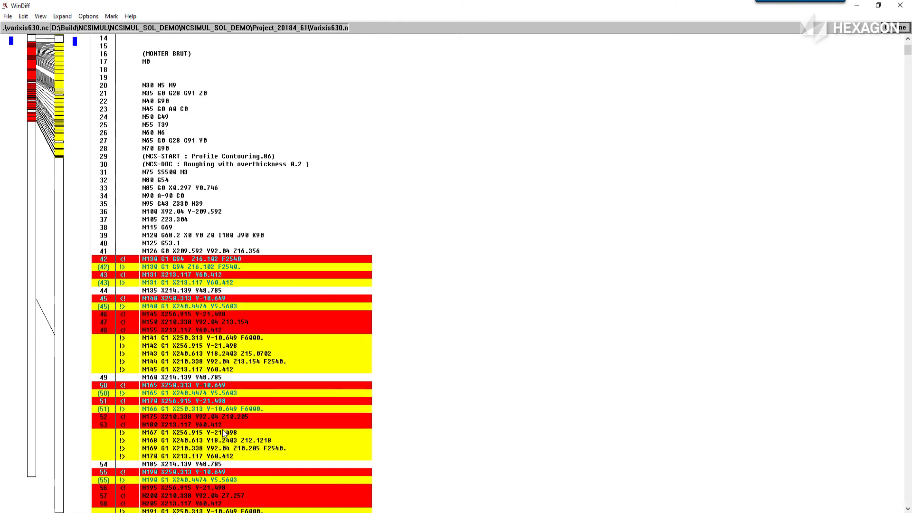